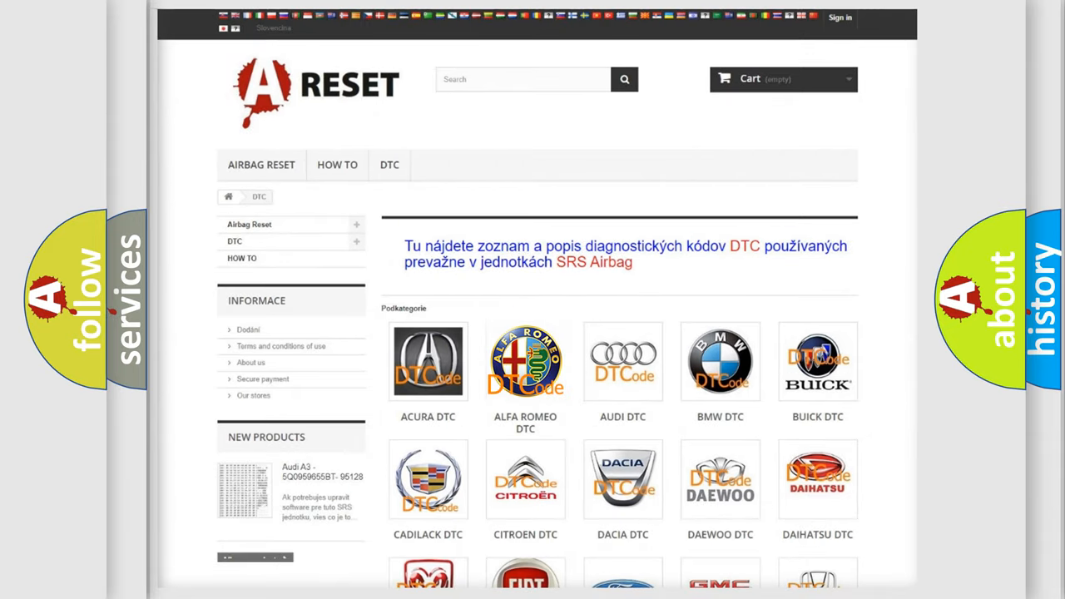
Open the Alfa Romeo diagnostic code list from the brand tile and scroll into it.
{"action": "left_click", "coordinate": [526, 361]}
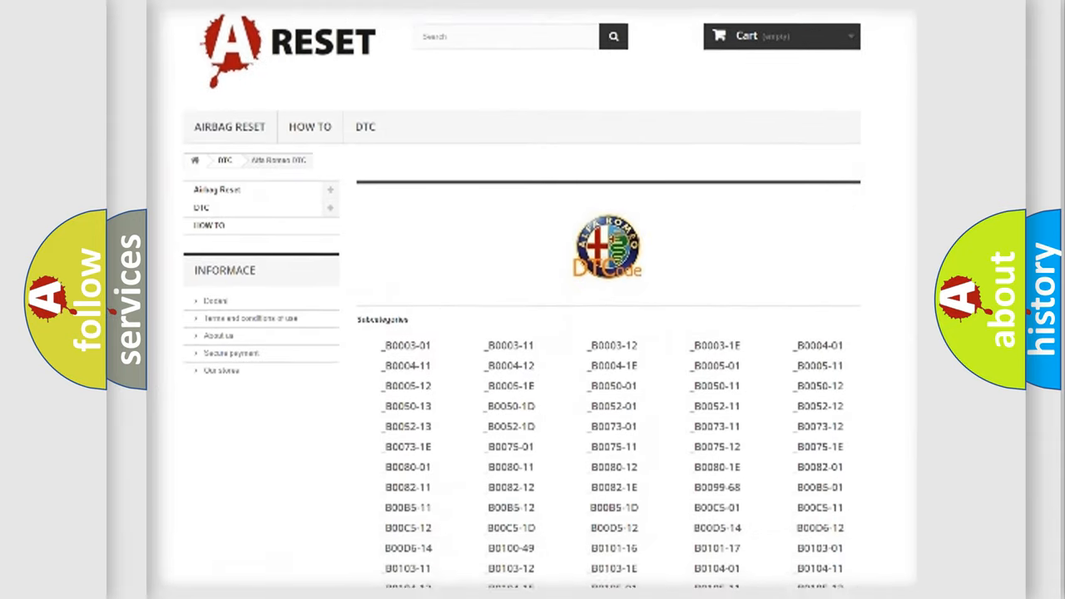
{"action": "scroll", "scroll_direction": "down", "scroll_amount": 3}
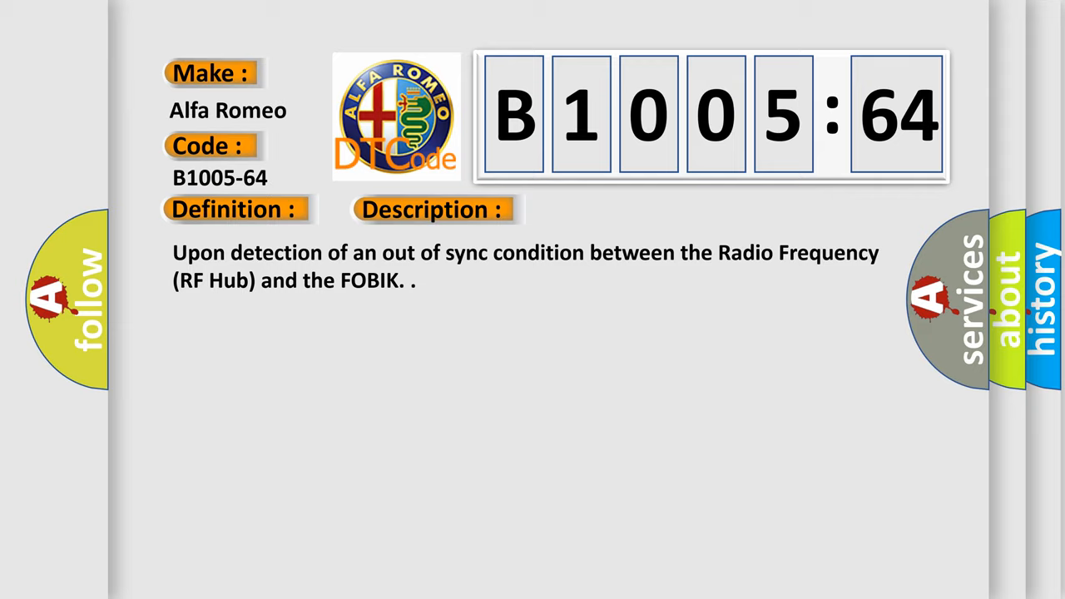
Advance past the B1005-64 description to the Cause slide: Signal Plausibility Failure.
{"action": "left_click", "coordinate": [612, 210]}
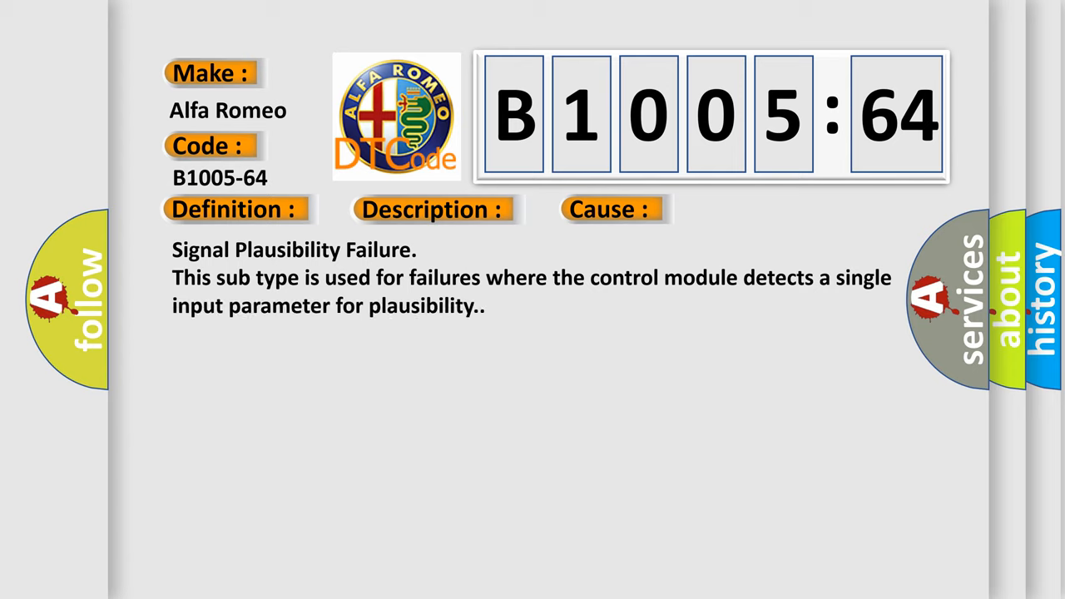